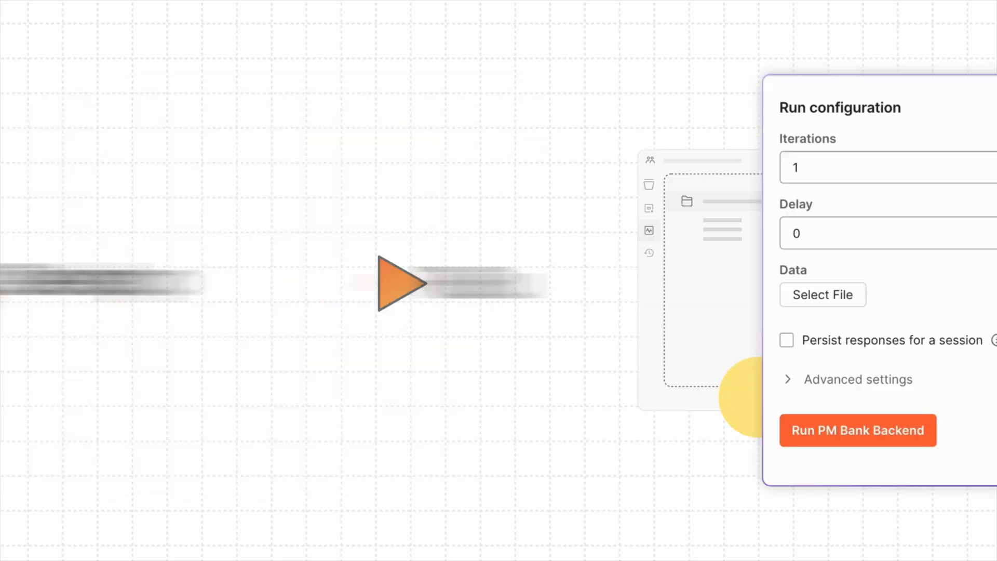
# - Run the PM Bank Backend collection, inspect the Delete patient file result, and chart individual requests
pyautogui.click(857, 430)
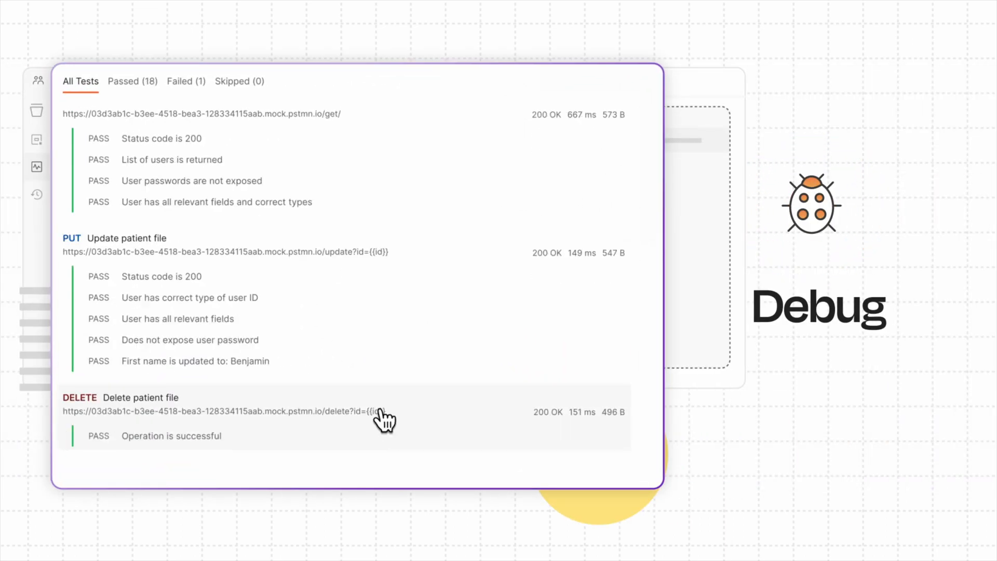
pyautogui.click(185, 81)
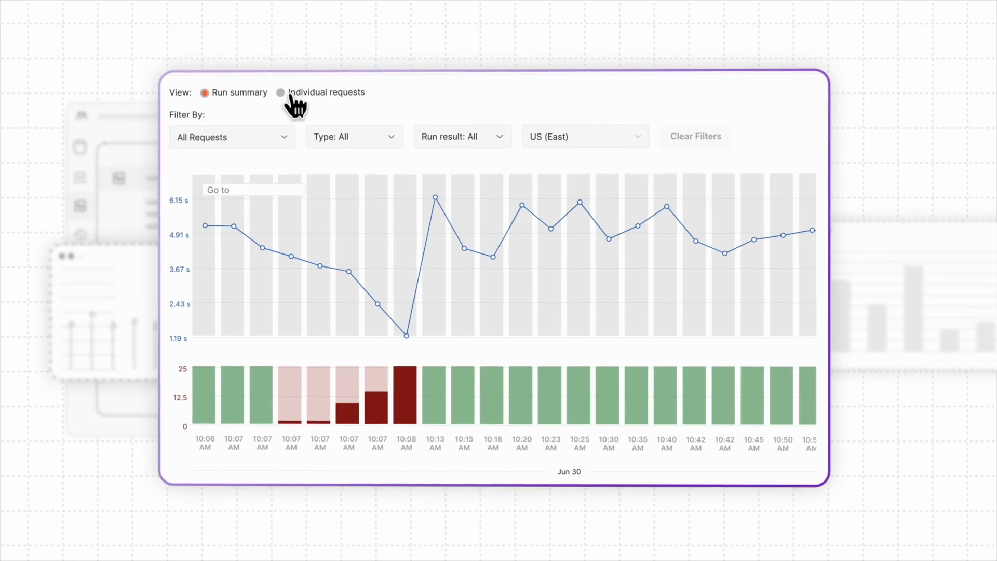
pyautogui.click(280, 92)
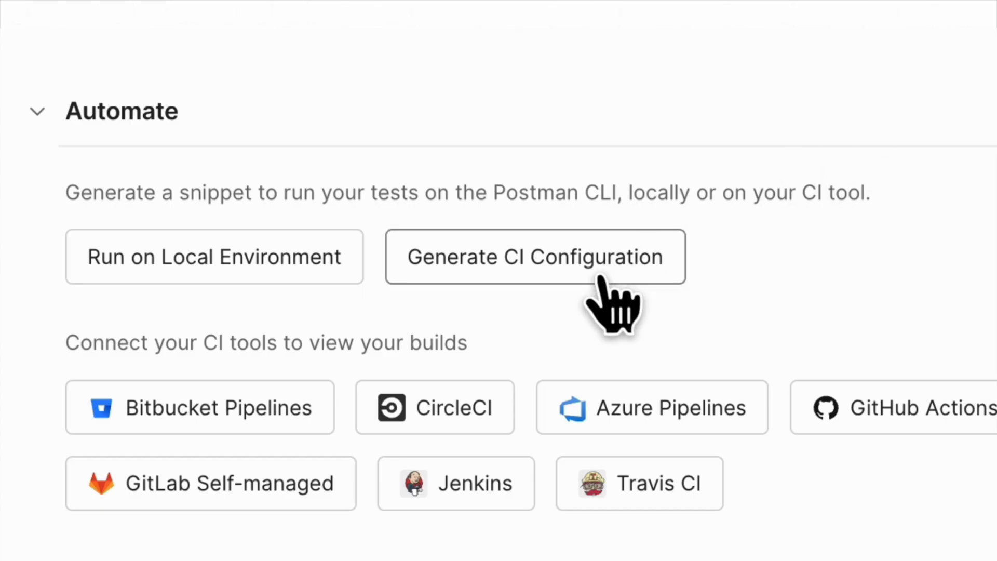
# - Generate a CI configuration snippet with Jenkins as the provider and scroll through it
pyautogui.click(534, 257)
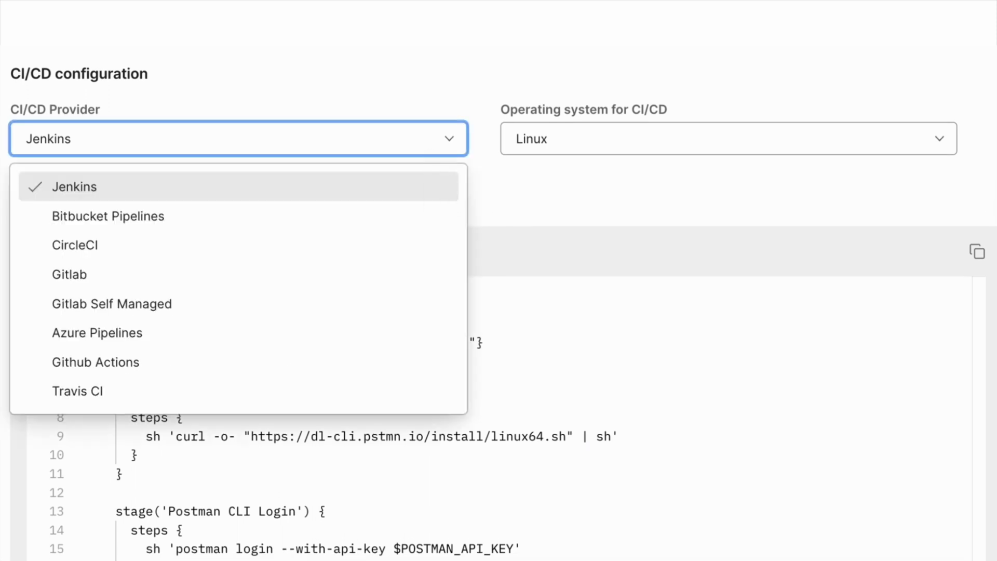
pyautogui.click(108, 215)
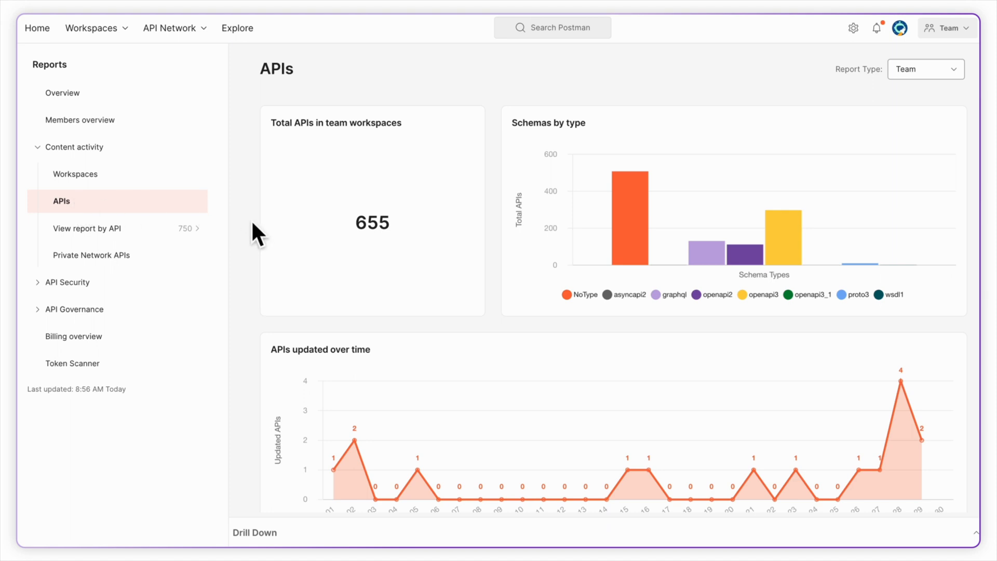
pyautogui.scroll(-3)
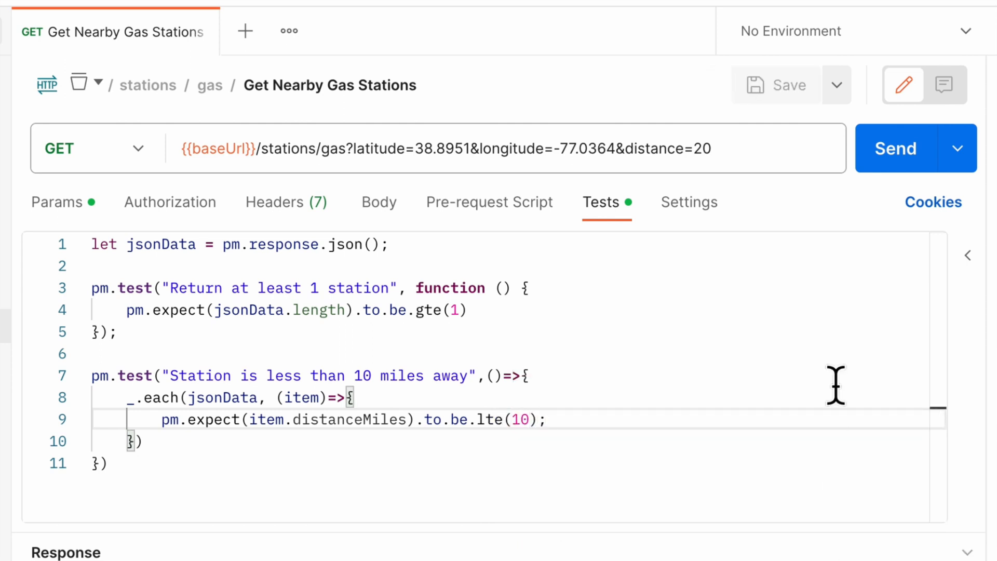
# - Select the distance assertion in the test, then run the Mobile Claims API collection
pyautogui.click(896, 148)
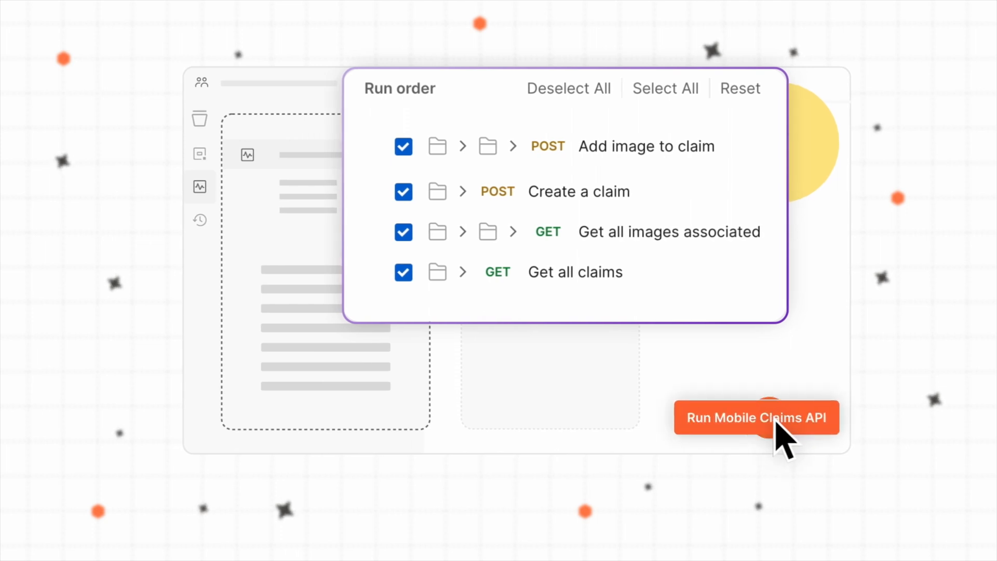
pyautogui.click(756, 417)
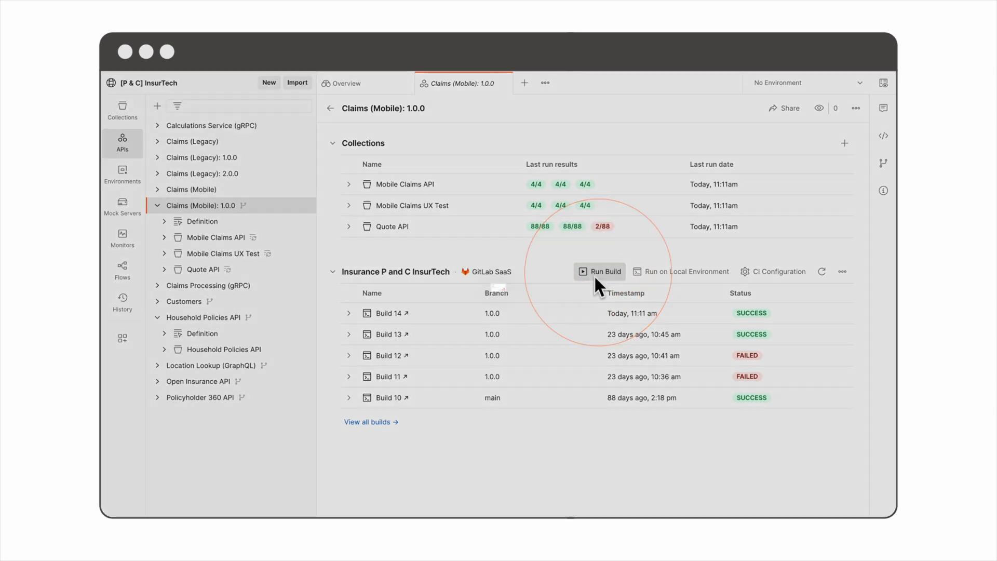
# - Run a new CI build, then expand Build 14 to view Mobile Claims API results
pyautogui.click(598, 271)
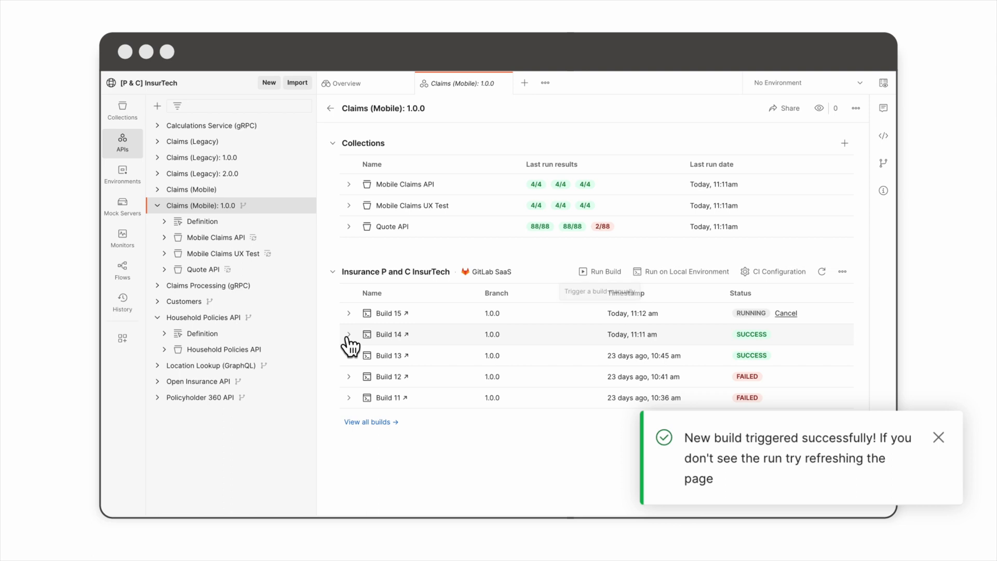
pyautogui.click(349, 334)
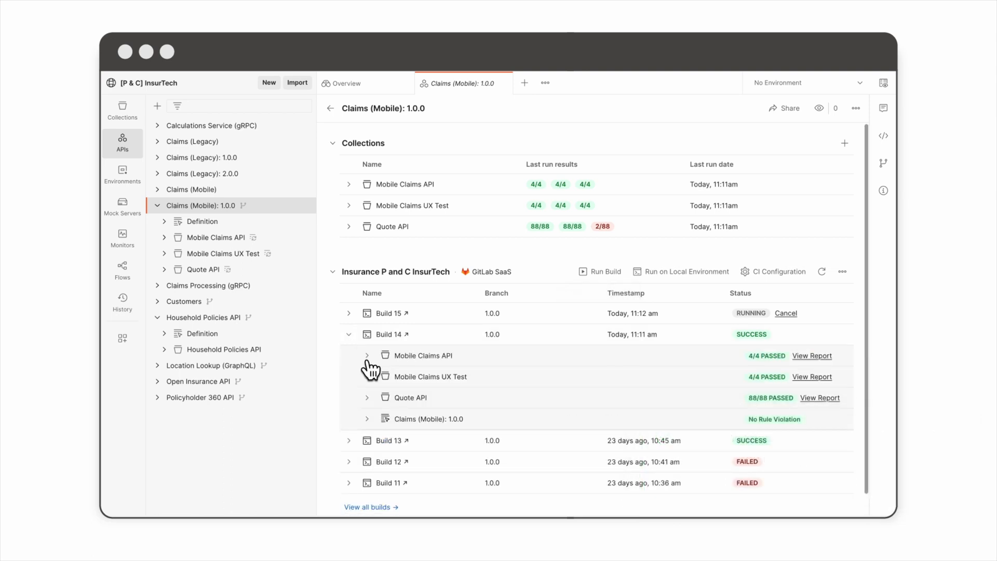
pyautogui.click(367, 355)
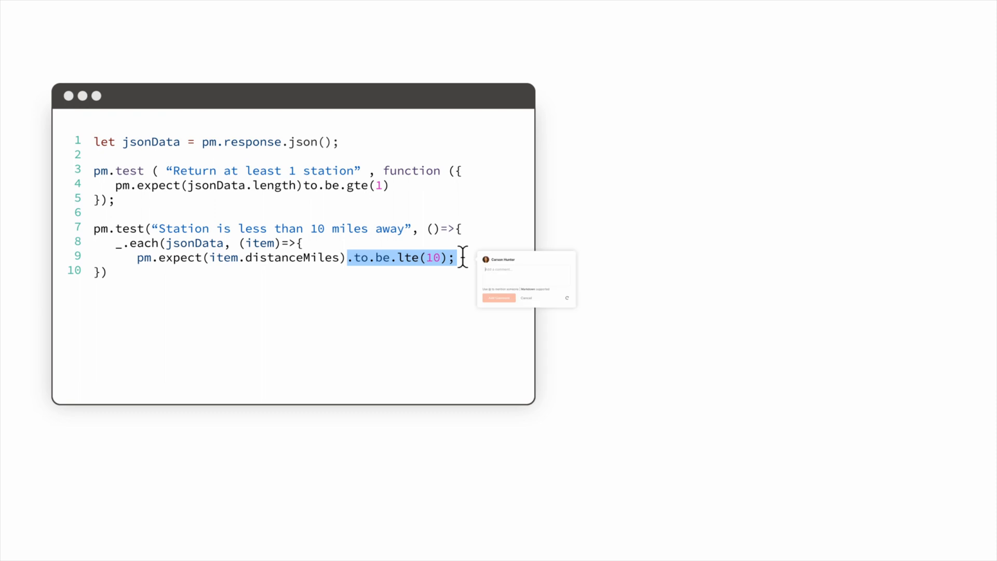
pyautogui.write('@hank-automotive can you rev')
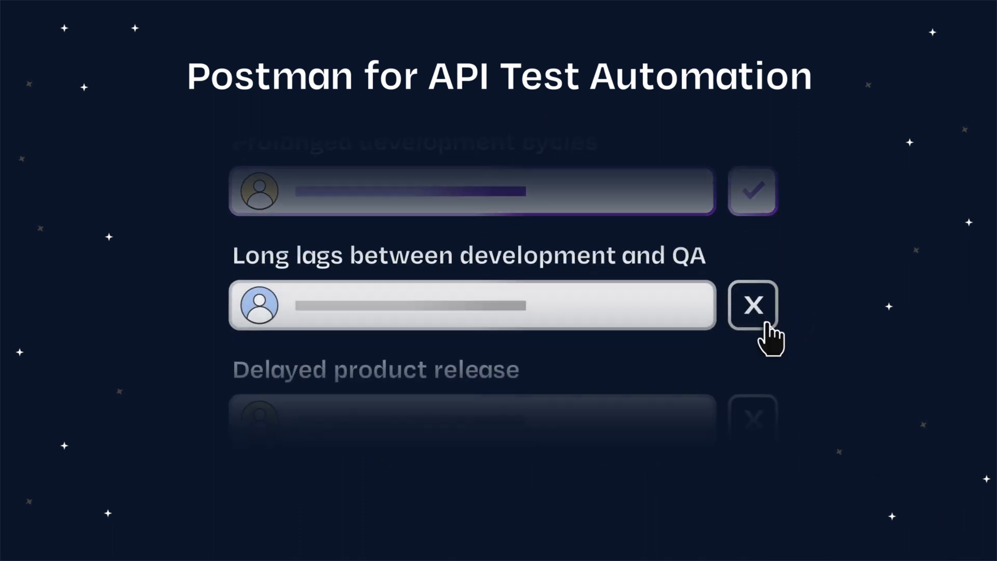
pyautogui.click(753, 305)
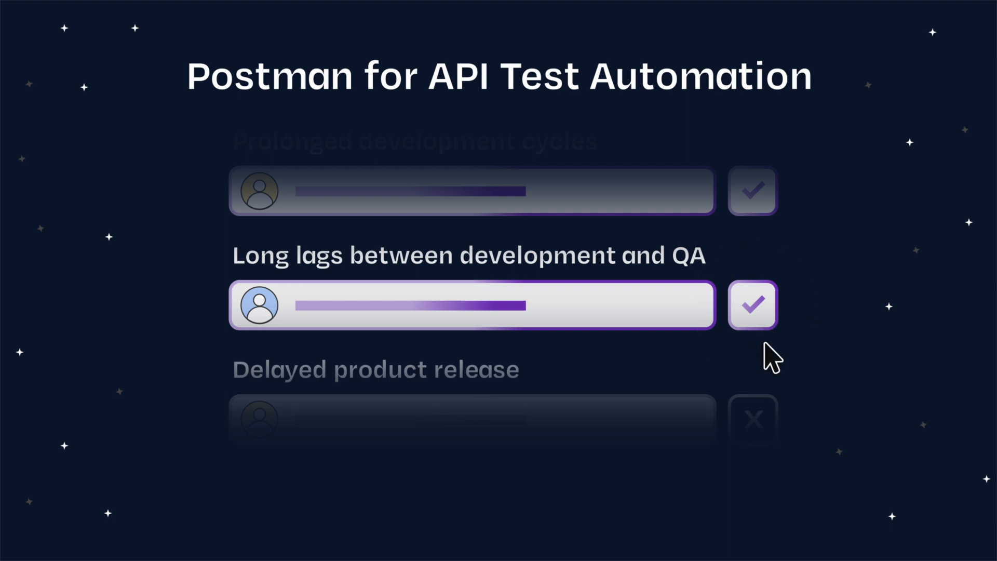